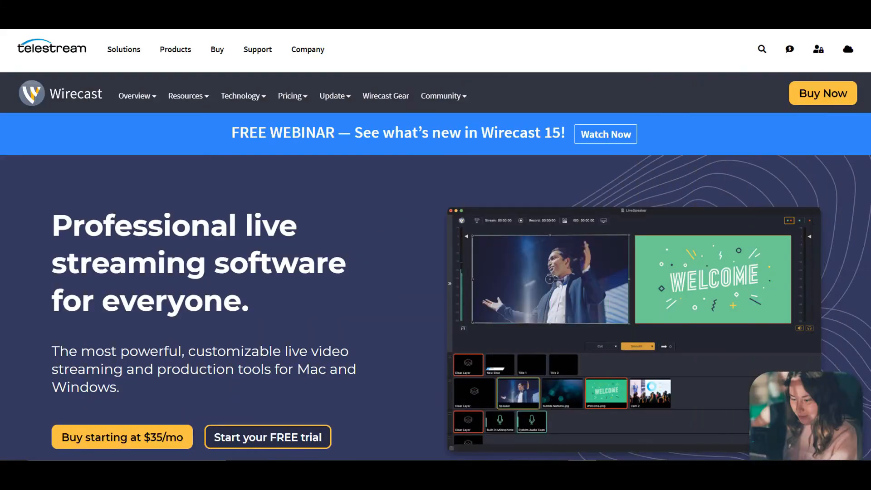
# - Add '00-00 Pro Capture Quad HDMI' video as a layer 3 shot and its audio on layer 5
pyautogui.scroll(-3)
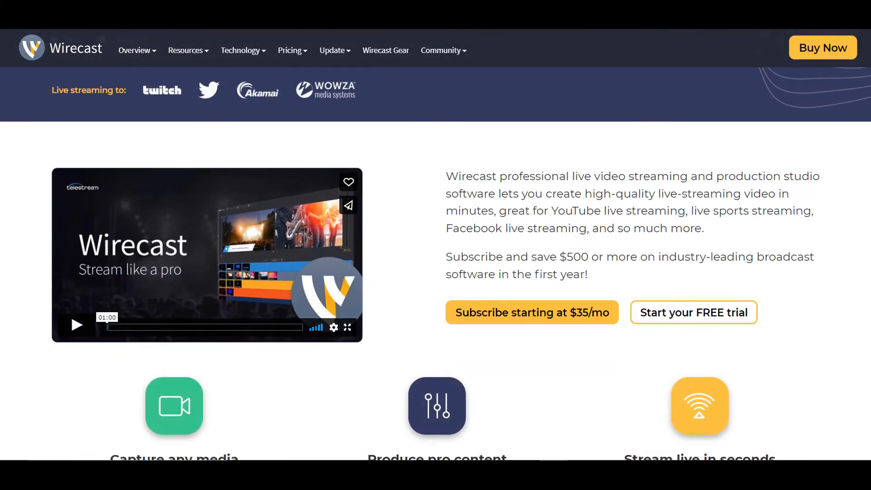
pyautogui.scroll(-3)
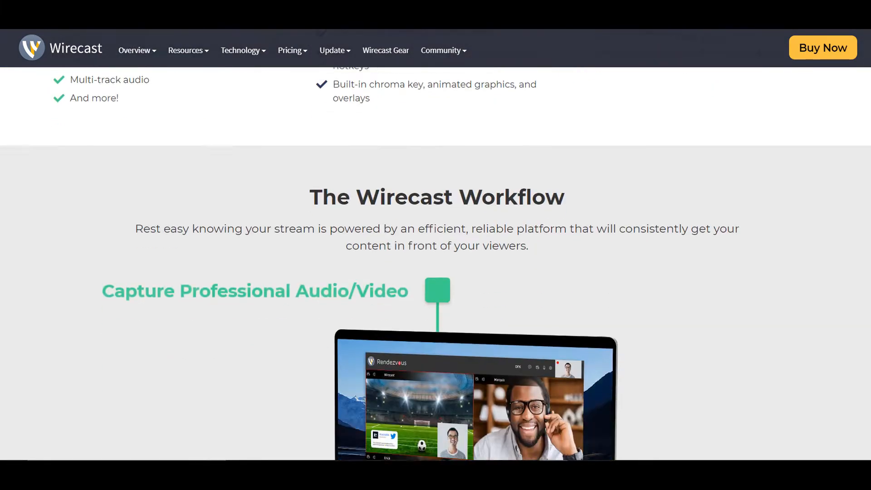
pyautogui.scroll(-3)
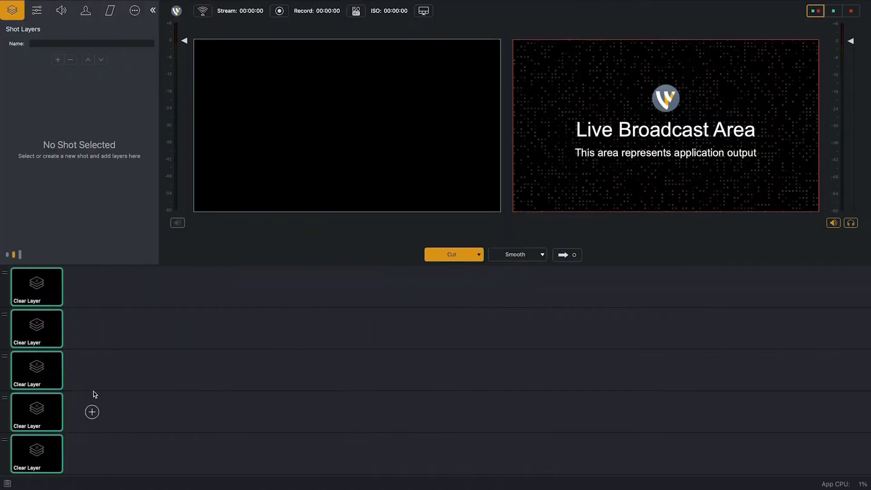
pyautogui.click(92, 412)
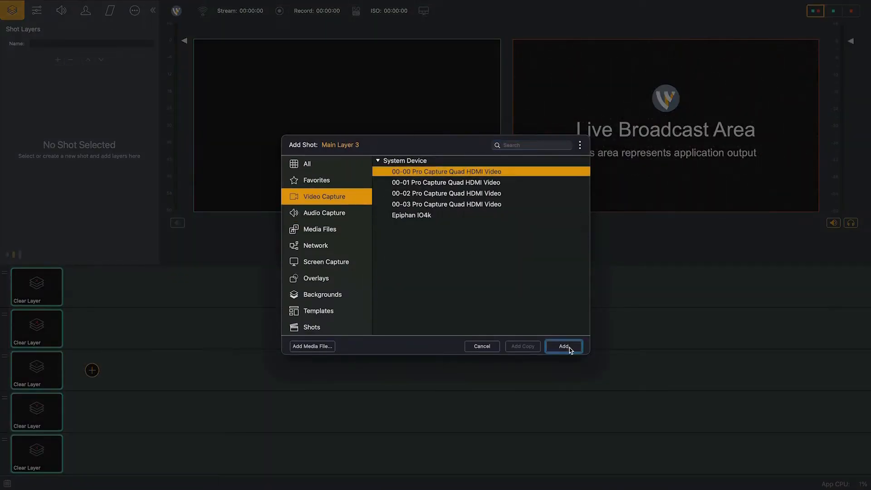
pyautogui.click(562, 346)
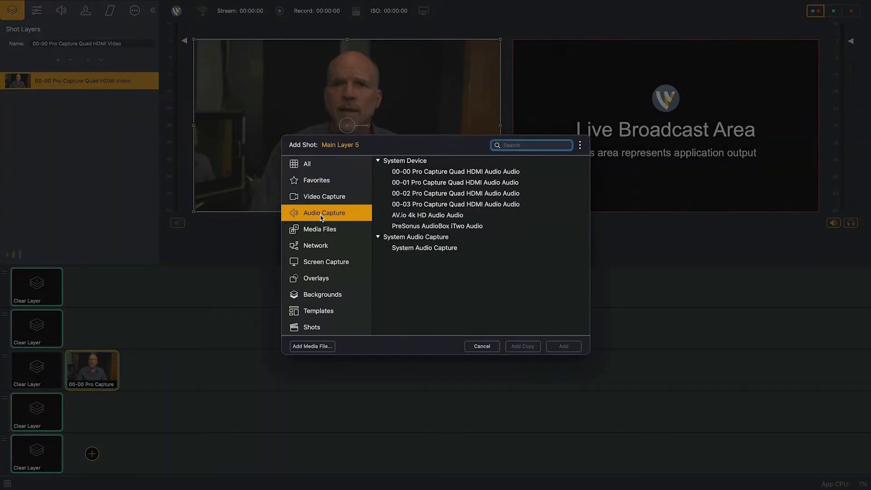
pyautogui.click(563, 346)
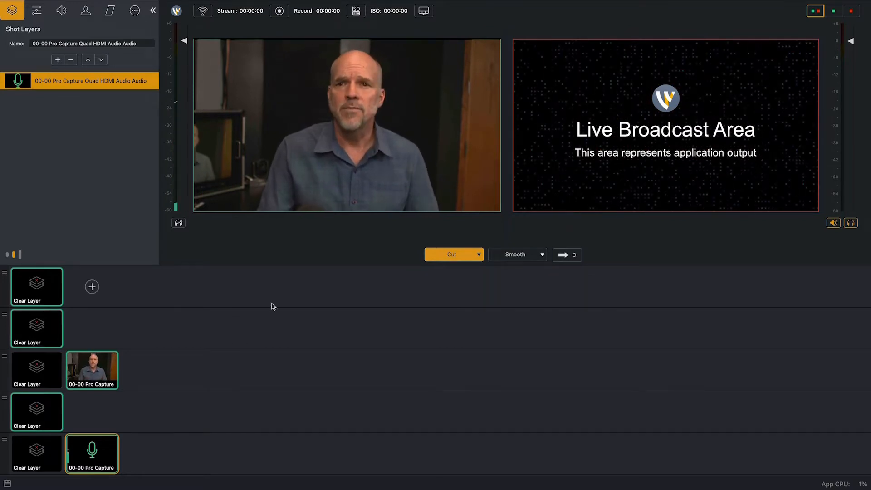
pyautogui.click(91, 287)
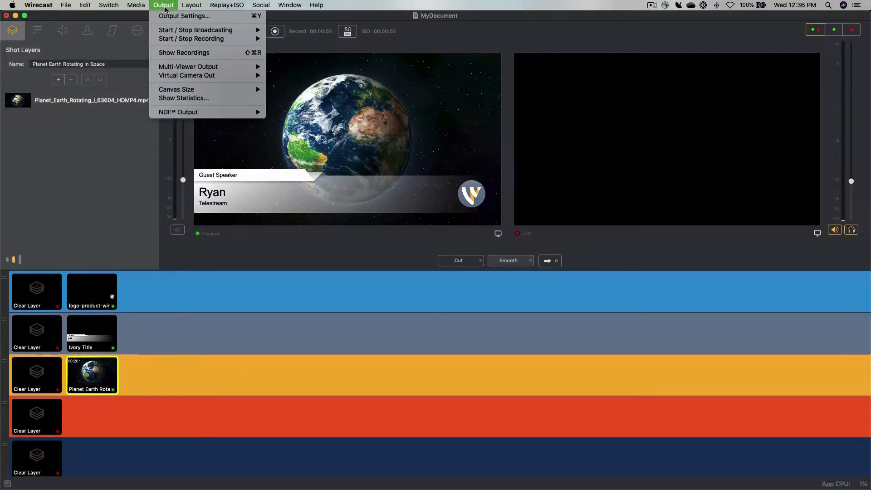
# - Set RTMP Server as the output destination and copy the stream name 'myStream'
pyautogui.click(183, 16)
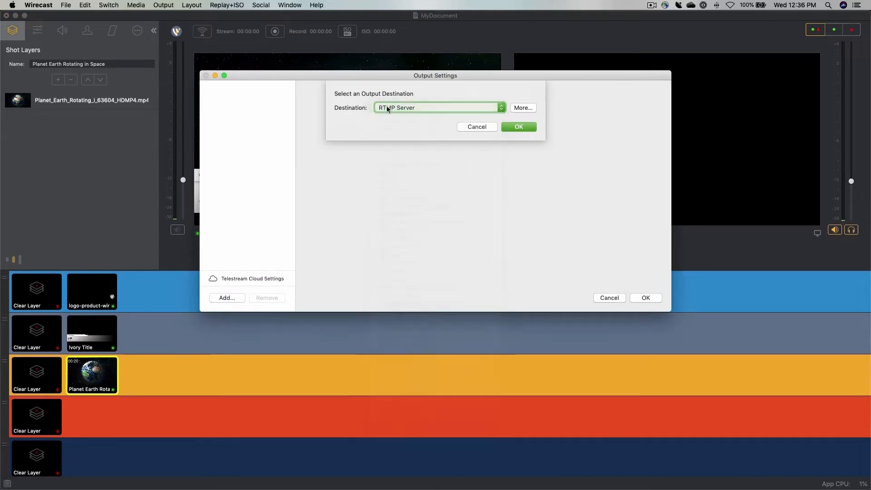
pyautogui.click(518, 126)
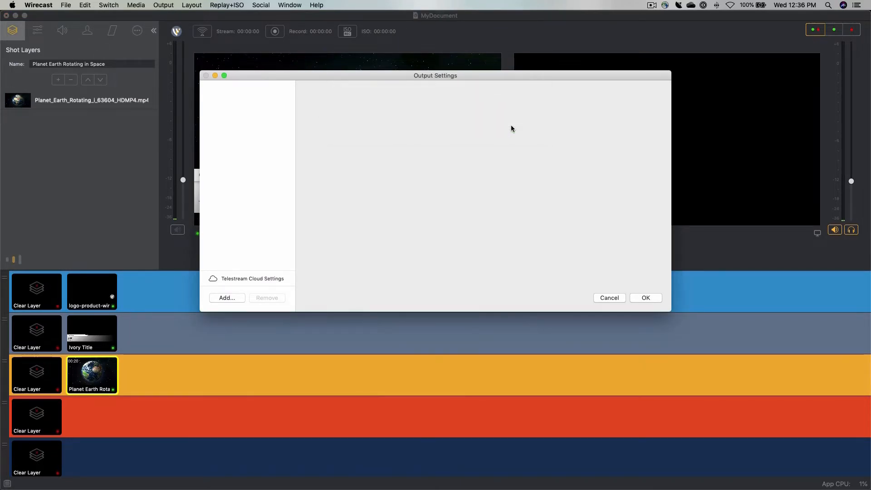
pyautogui.click(226, 297)
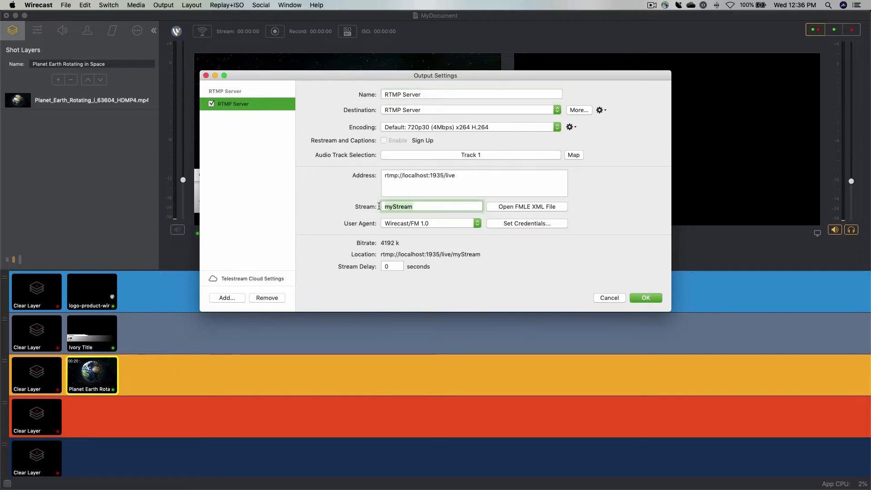
pyautogui.rightClick(431, 206)
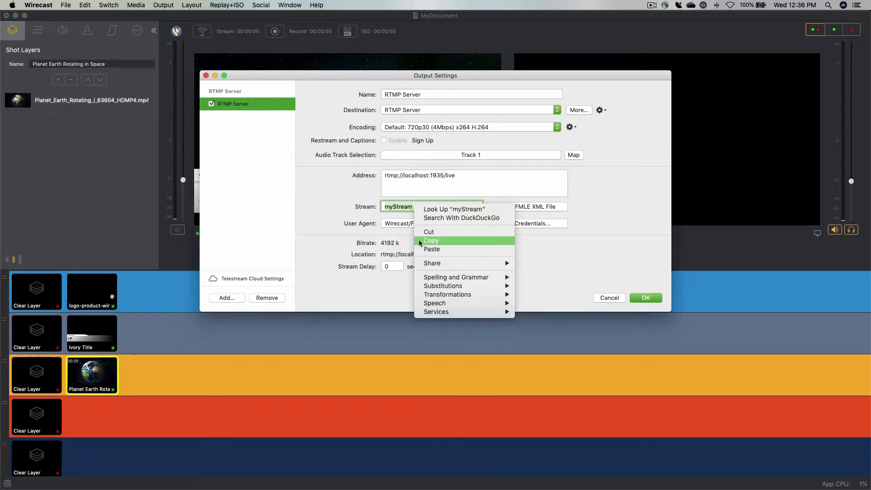
pyautogui.click(431, 249)
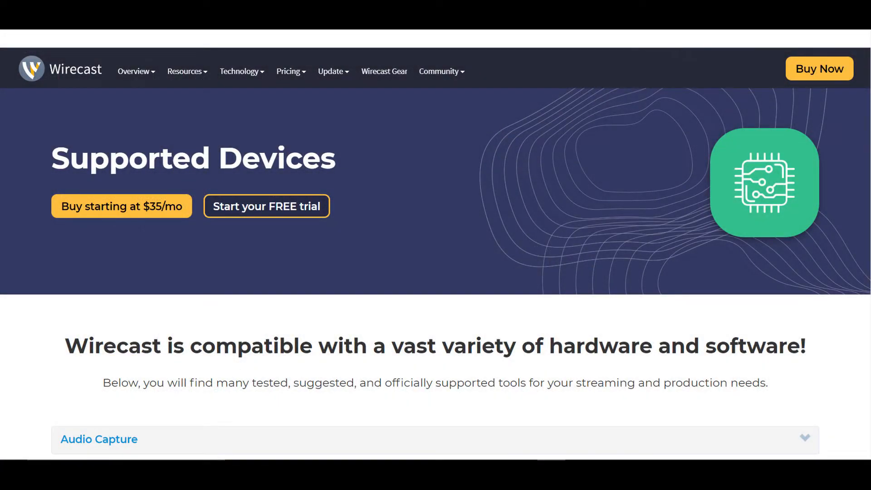
# - Browse the Wirecast Supported Devices and features pages, reaching the Studio vs Pro pricing comparison
pyautogui.scroll(-3)
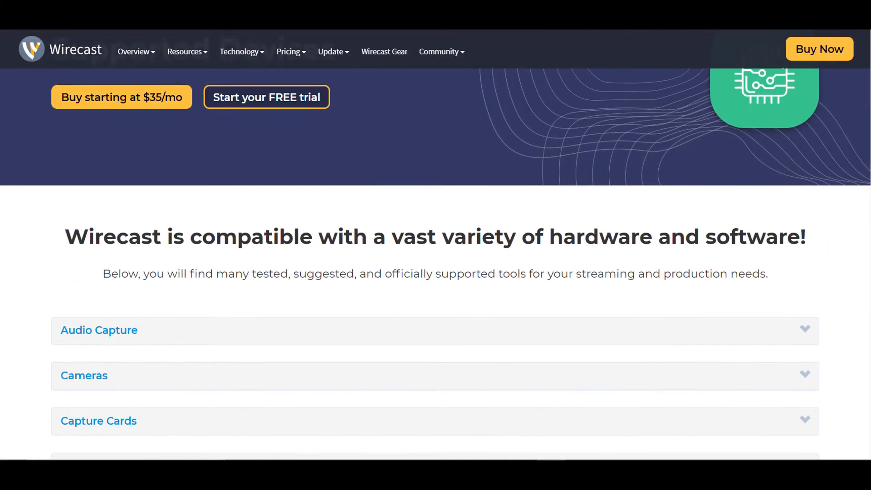
pyautogui.scroll(-3)
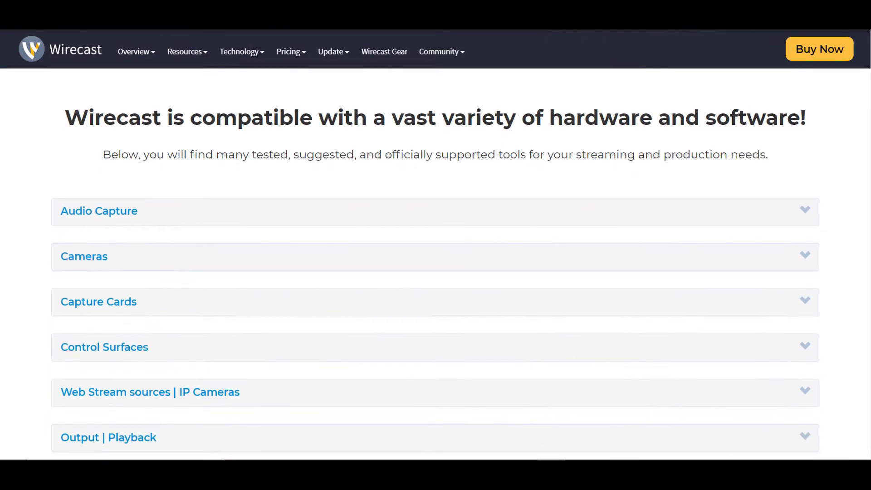
pyautogui.scroll(-3)
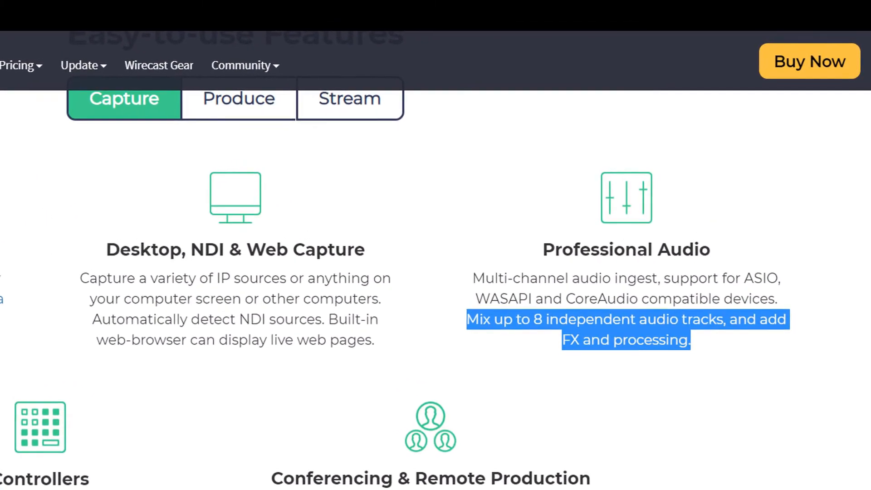
pyautogui.scroll(-3)
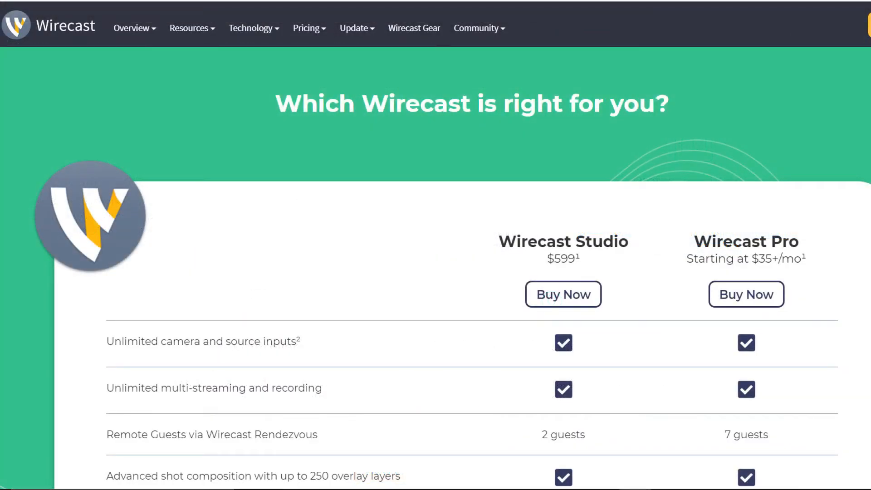
pyautogui.scroll(-3)
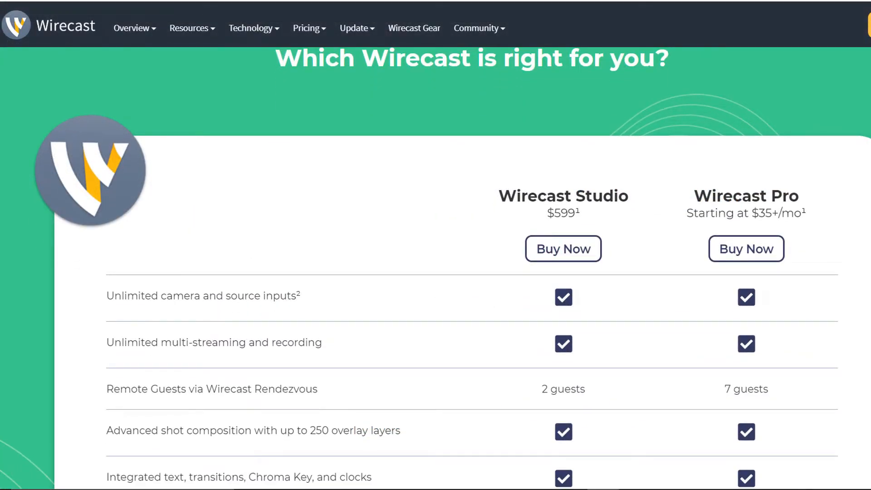
pyautogui.scroll(-3)
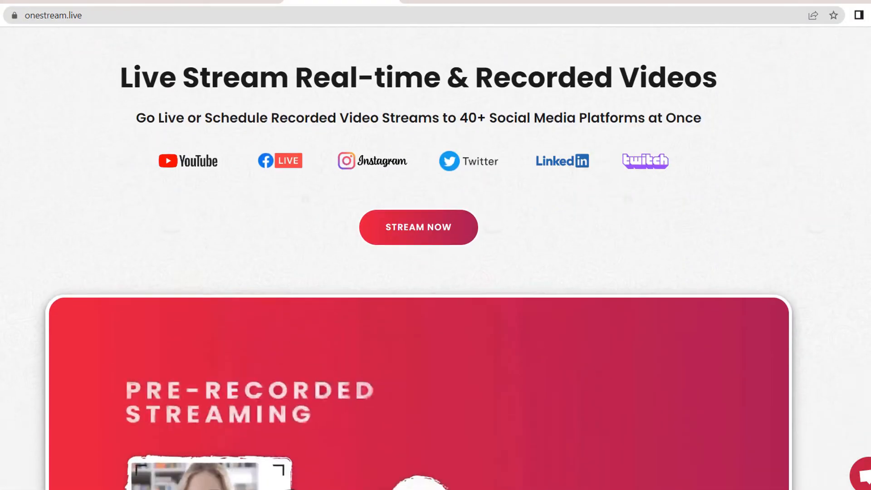
# - Scroll the onestream.live homepage past the Features grid to the 'How it works' section
pyautogui.scroll(-3)
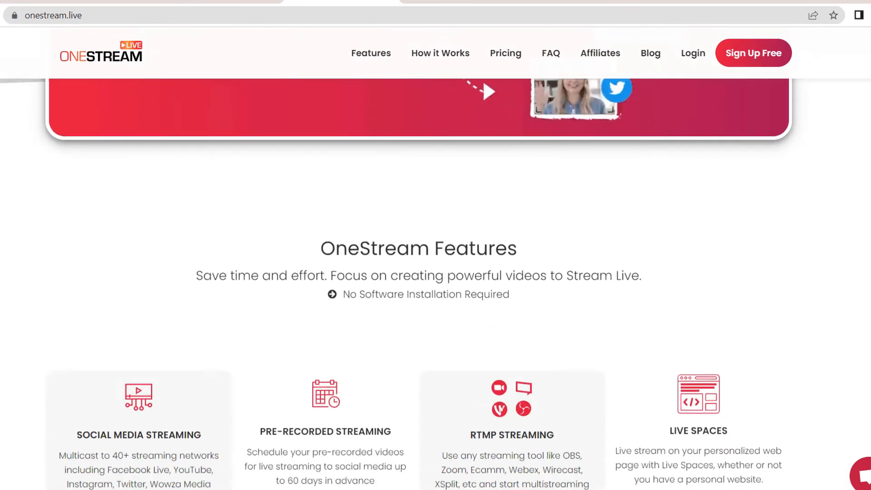
pyautogui.scroll(-3)
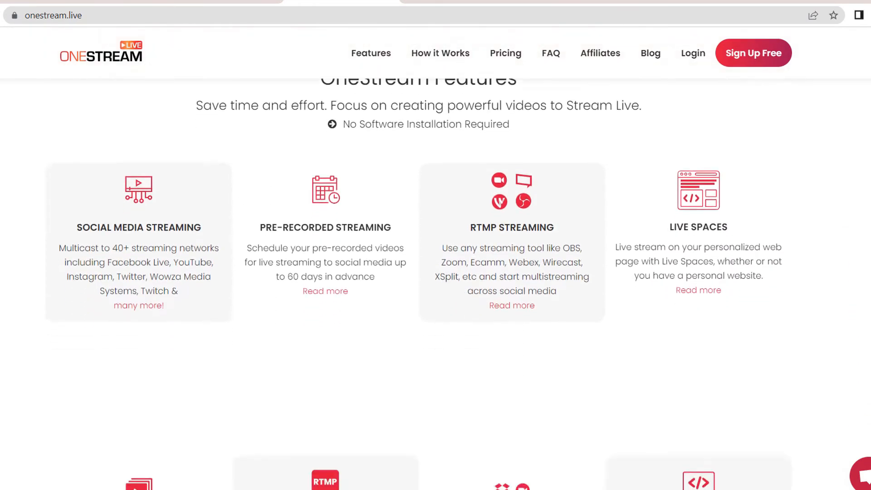
pyautogui.scroll(-3)
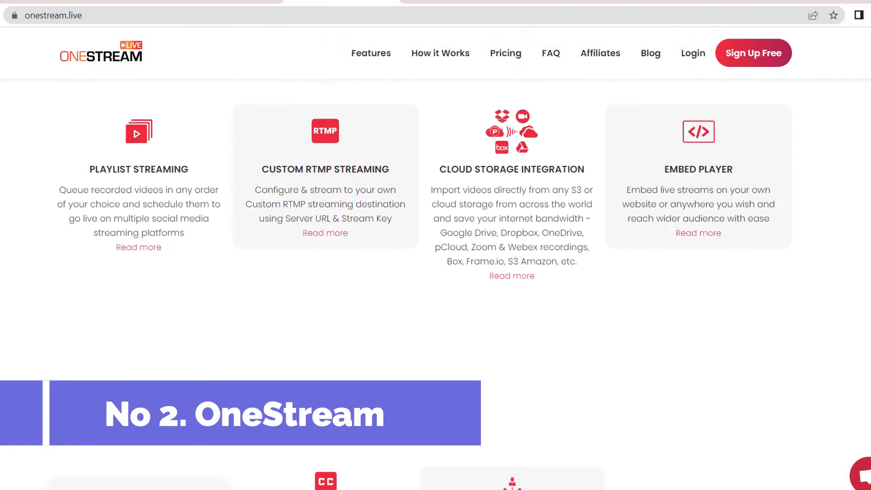
pyautogui.scroll(-3)
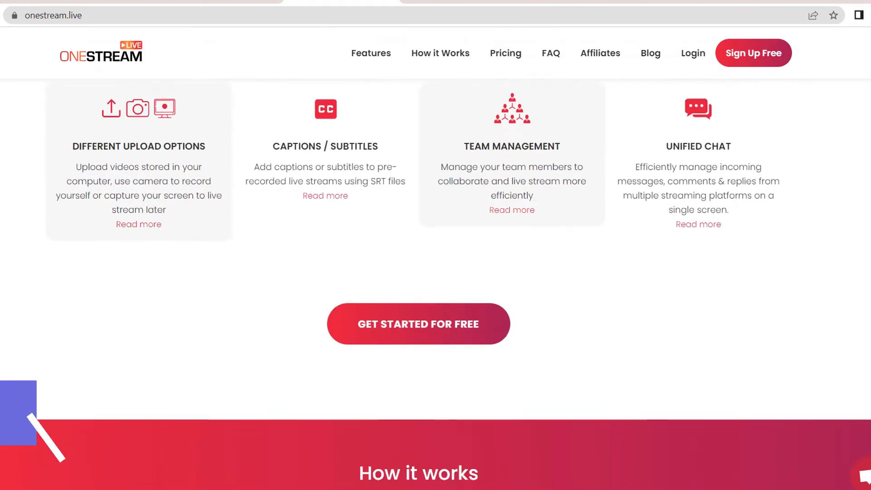
pyautogui.scroll(-3)
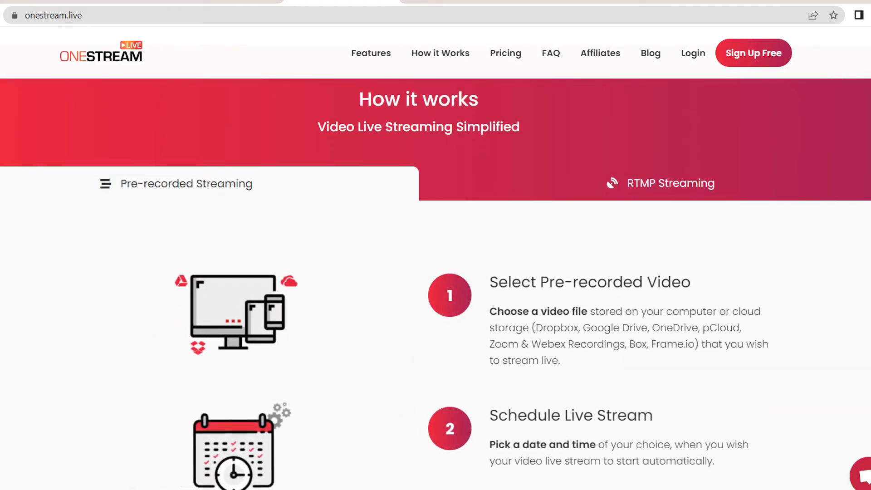
pyautogui.scroll(-3)
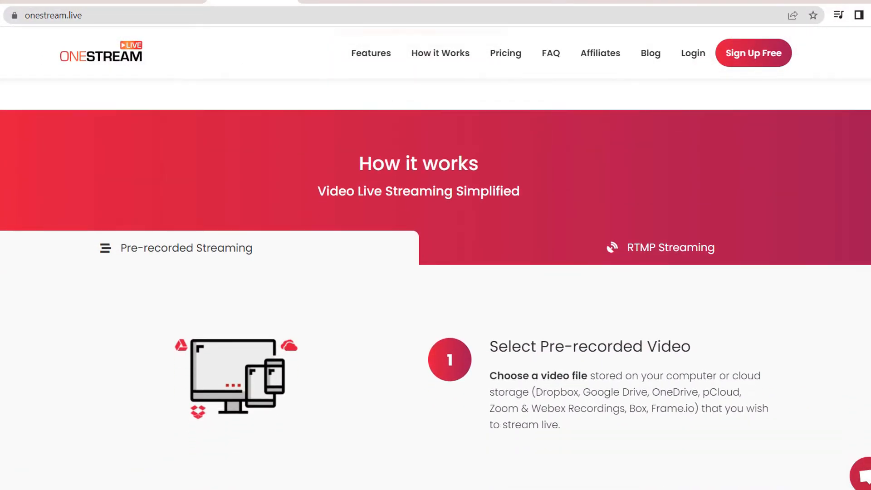
pyautogui.scroll(-3)
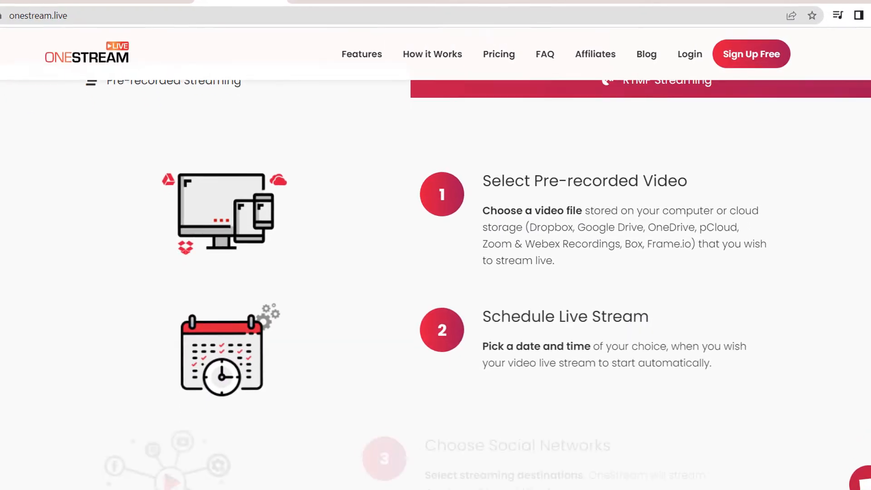
pyautogui.scroll(-3)
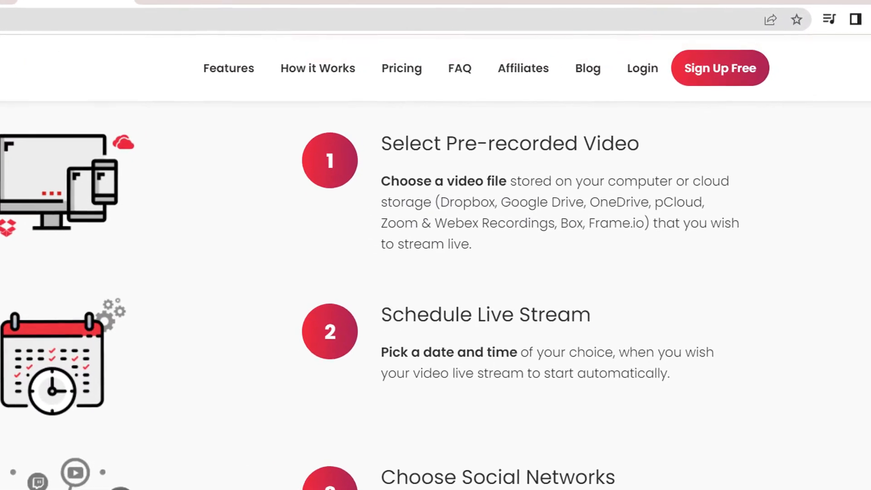
pyautogui.scroll(-3)
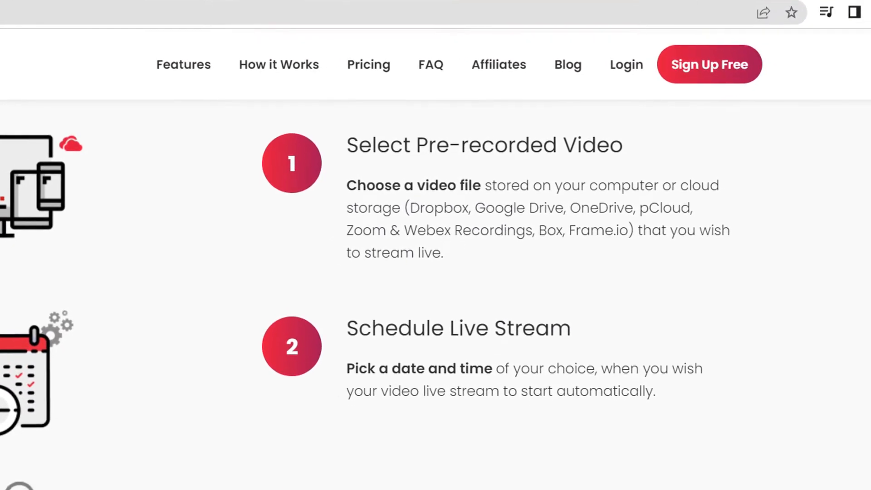
pyautogui.scroll(3)
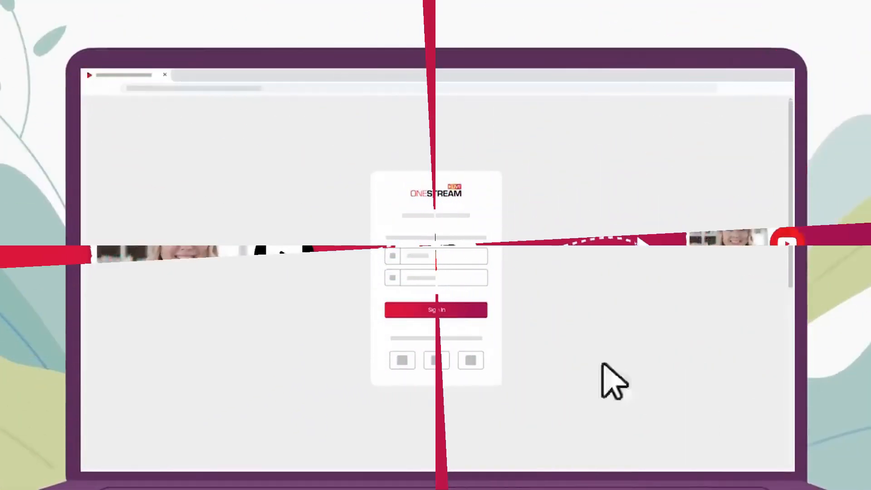
# - Play the OneStream promo covering the Sign In form, Templates gallery and colour picker
pyautogui.click(435, 309)
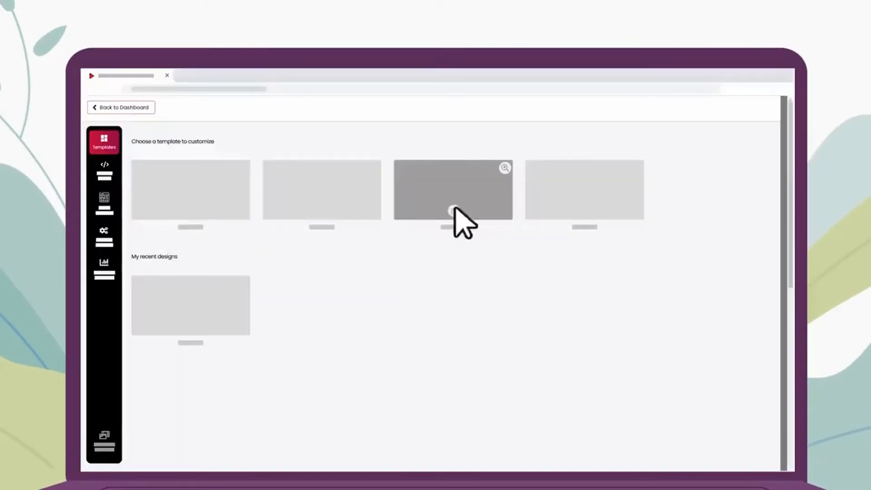
pyautogui.click(453, 190)
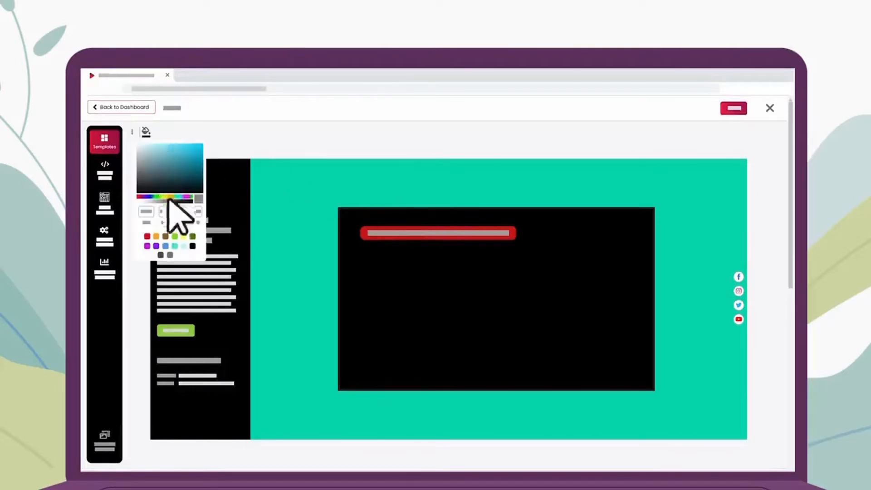
pyautogui.click(104, 200)
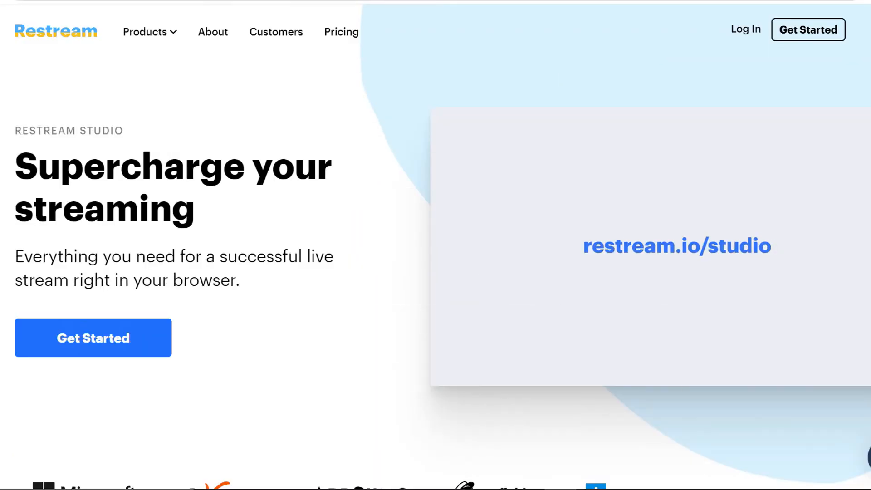
# - Scroll restream.io/studio past the customer logos to 'Reach your audience everywhere'
pyautogui.scroll(-3)
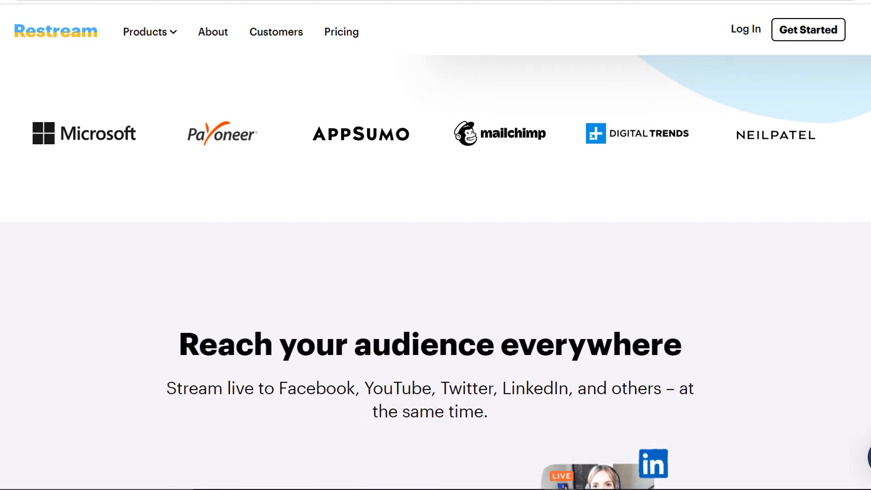
pyautogui.scroll(-3)
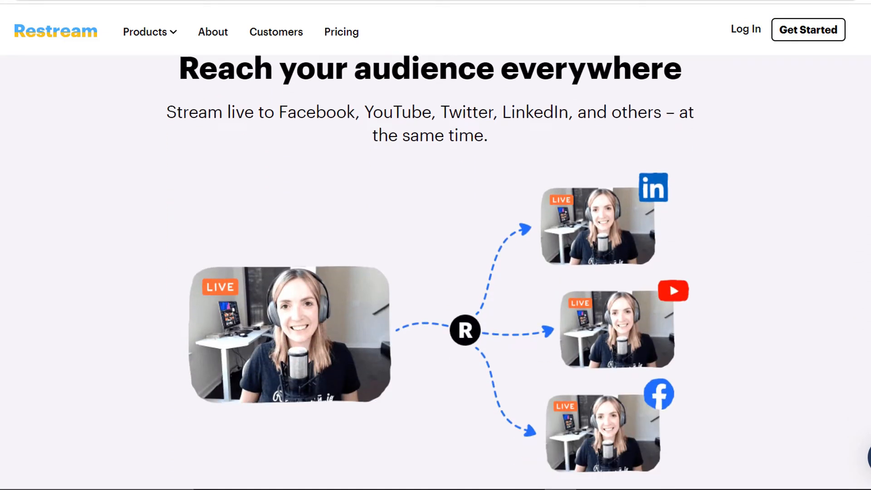
pyautogui.scroll(-3)
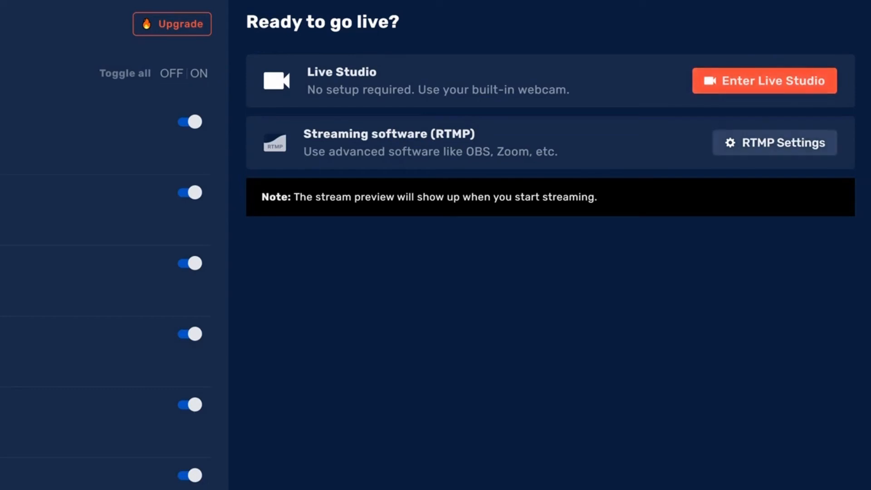
# - Show the 'Ready to go live?' dashboard with Enter Live Studio and RTMP Settings options
pyautogui.click(773, 142)
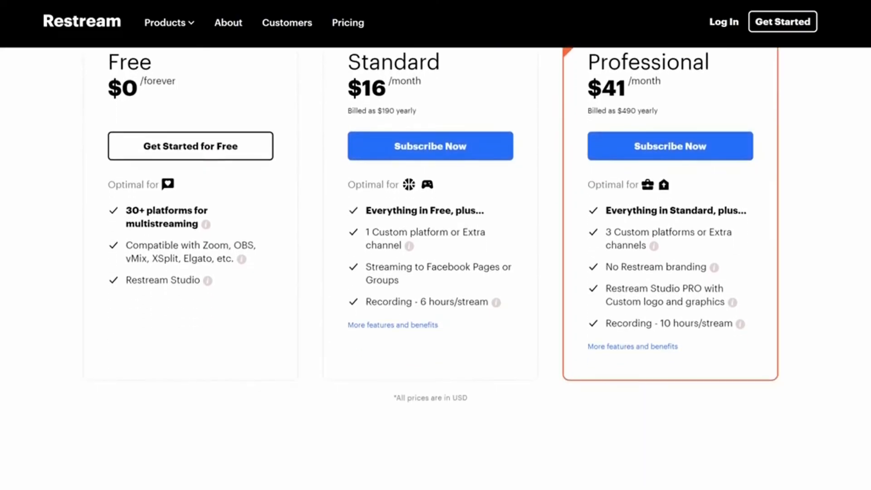
# - Scroll the Restream pricing from the plan cards to the 'More features & plans' comparison table
pyautogui.scroll(-3)
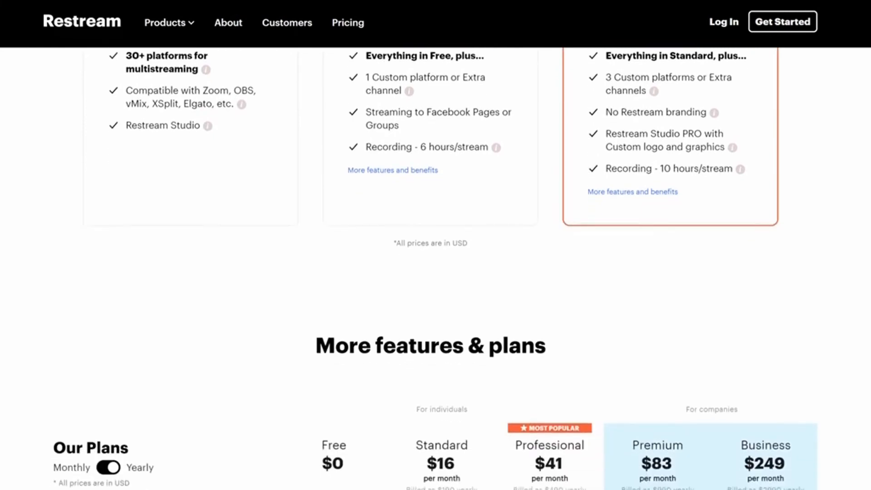
pyautogui.scroll(-3)
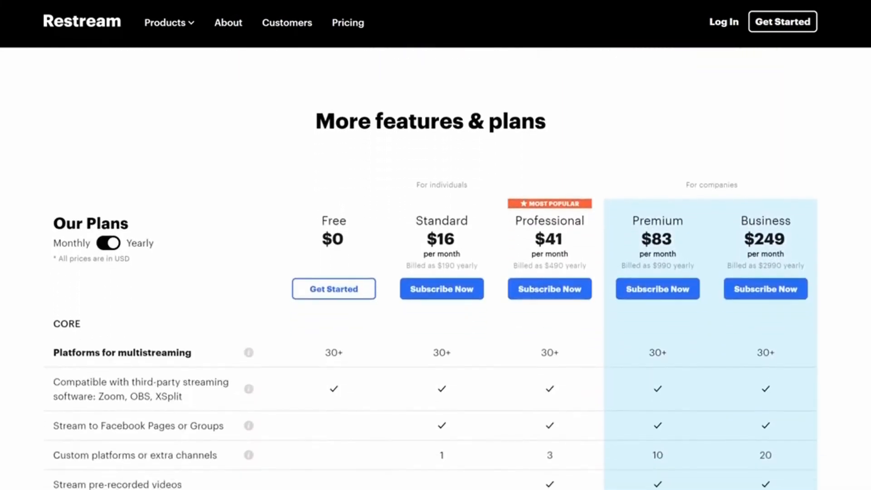
pyautogui.scroll(-3)
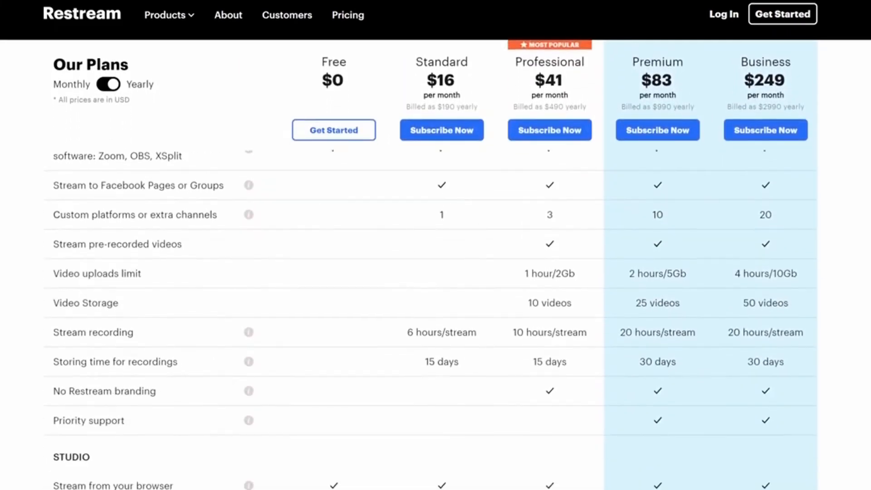